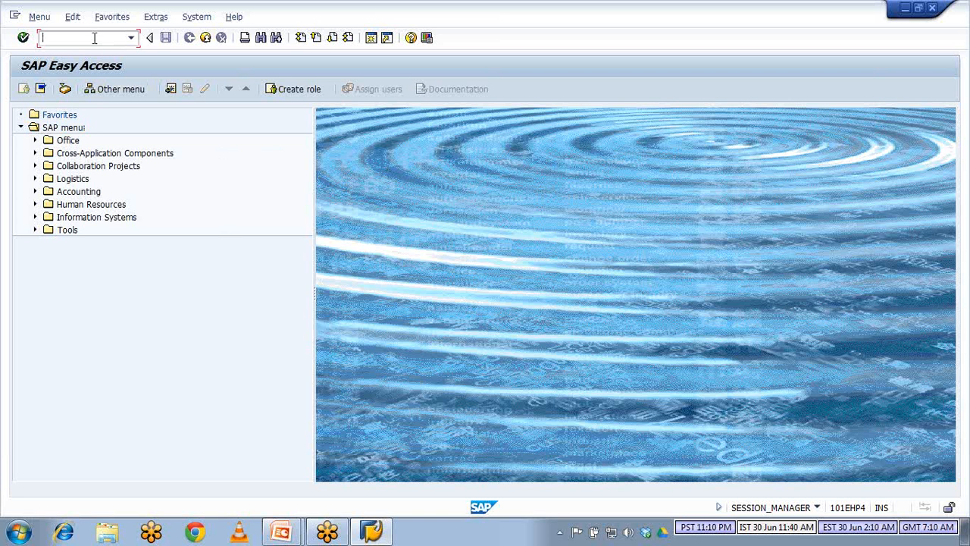
mouse_move(845, 110)
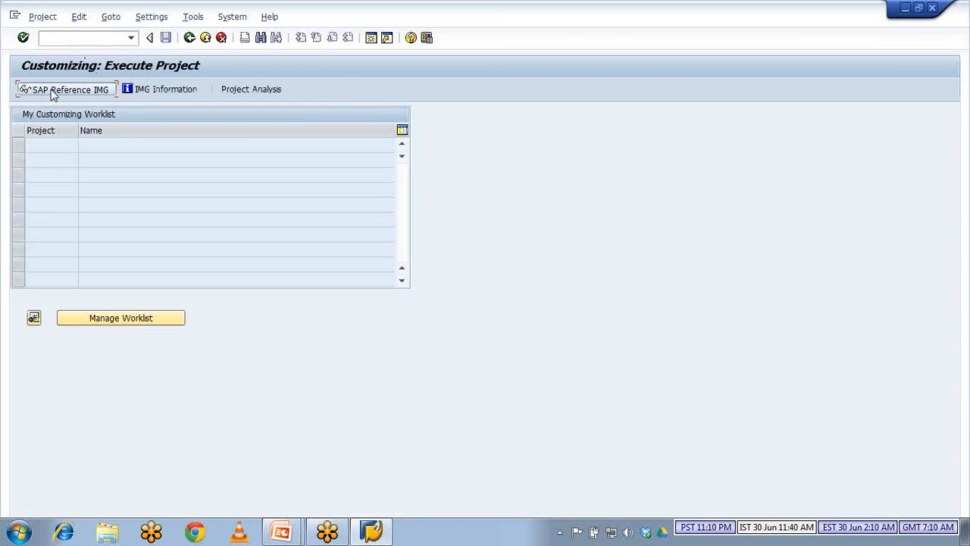
Step: Open Define company under Enterprise Structure > Definition > Financial Accounting in the Reference IMG
left_click(66, 90)
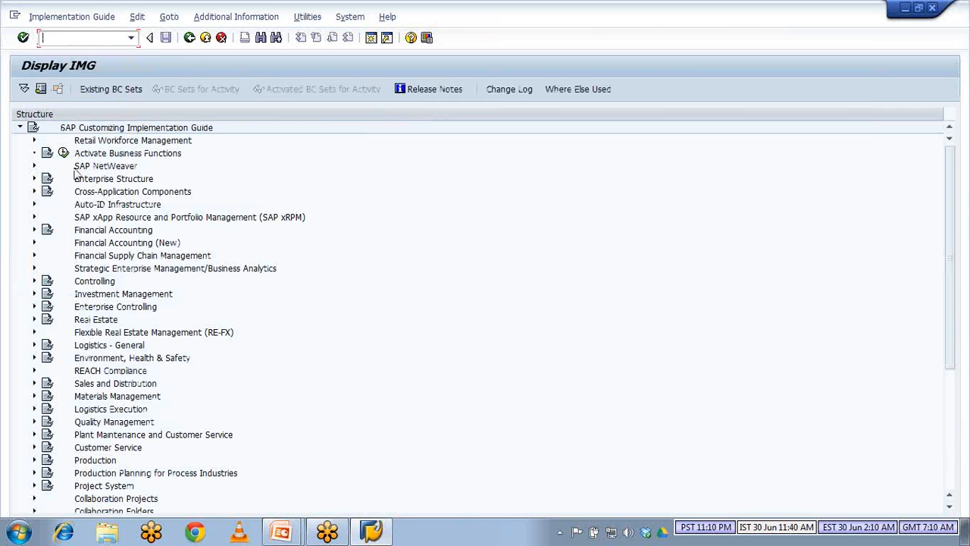
mouse_move(85, 187)
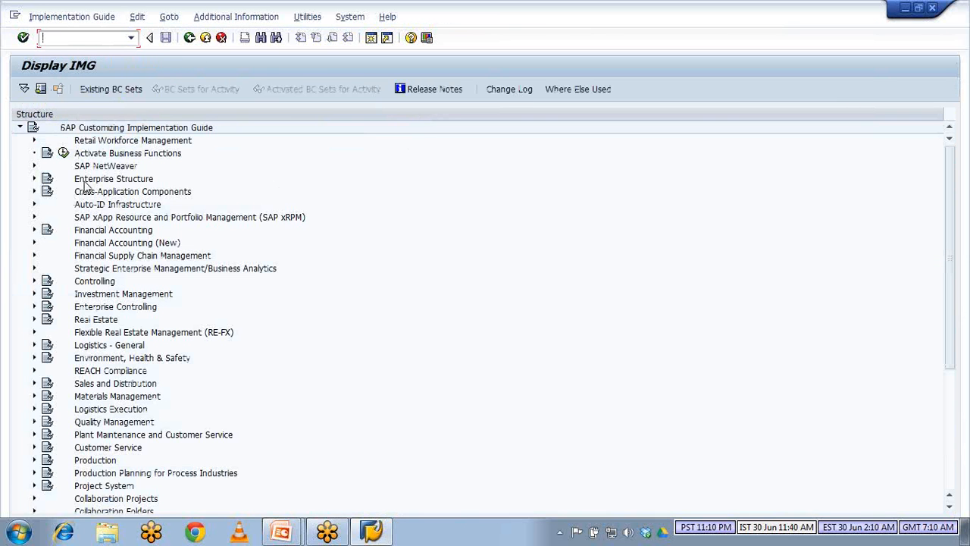
left_click(34, 178)
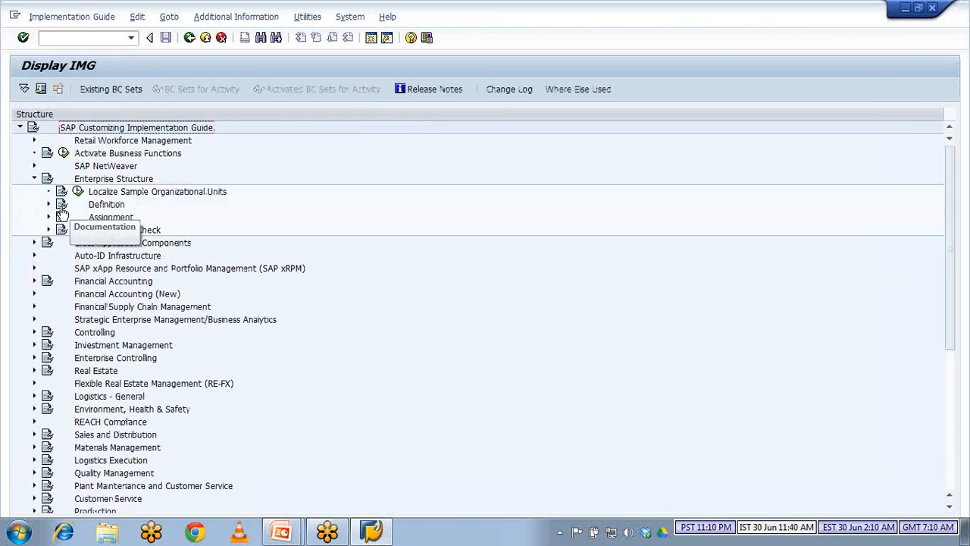
left_click(48, 204)
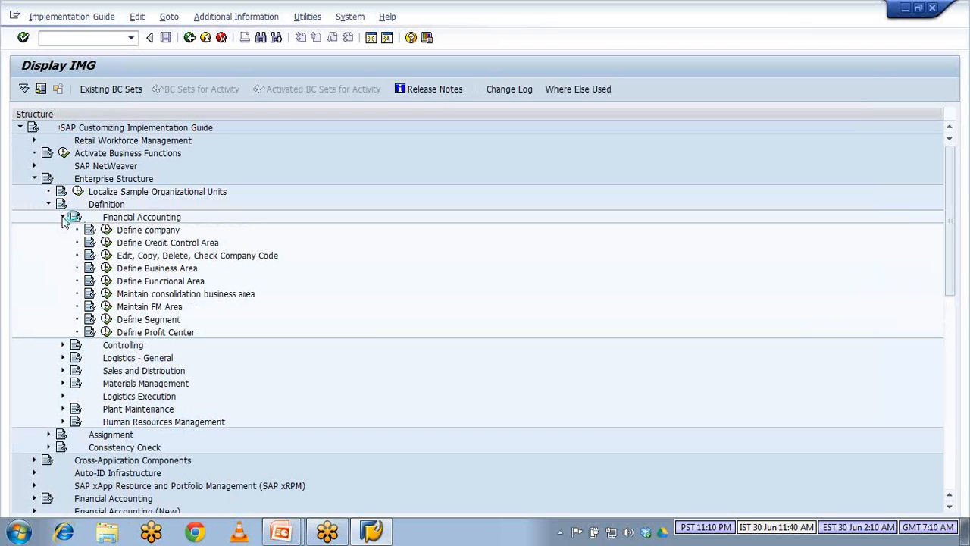
left_click(148, 230)
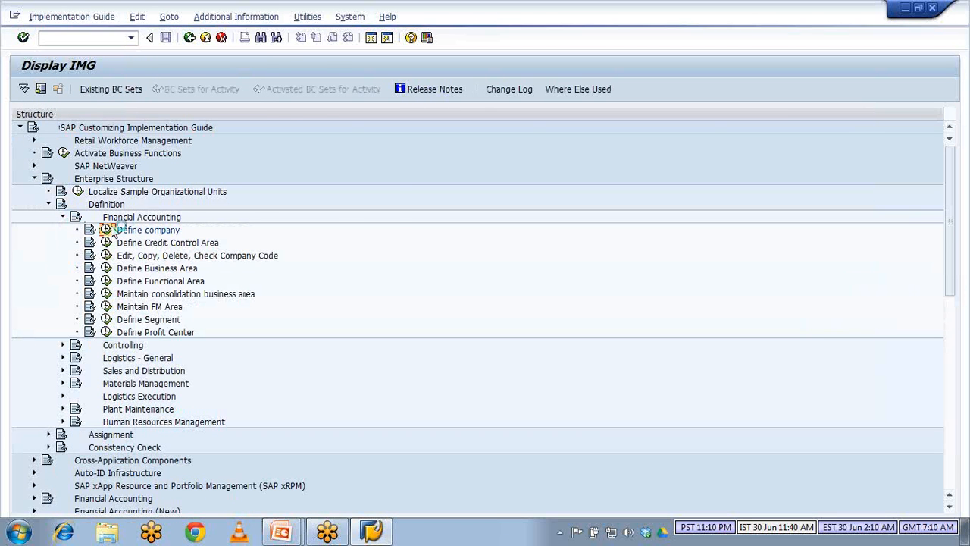
double_click(143, 229)
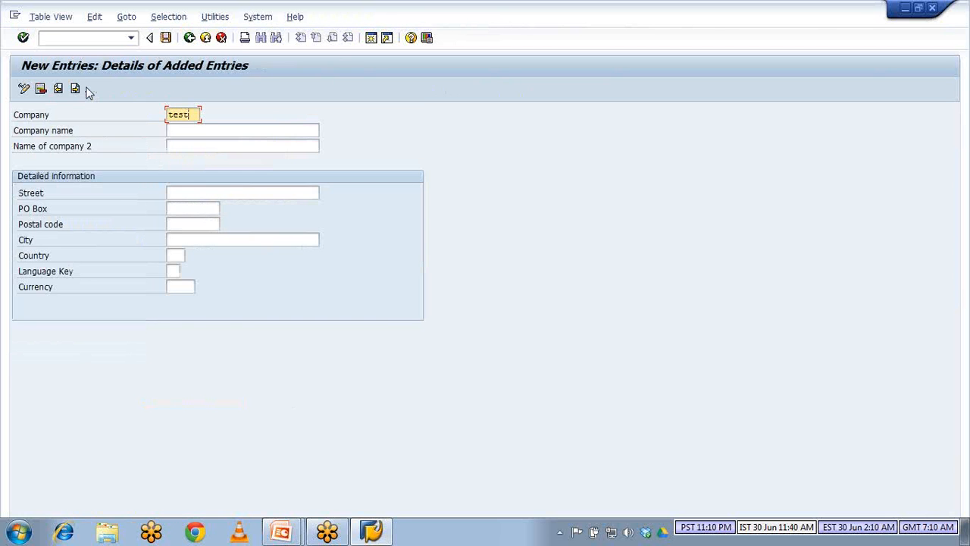
Step: Enter names 'test company' and 'Estee Lauder Corporation' with language EN, then save
type("test company")
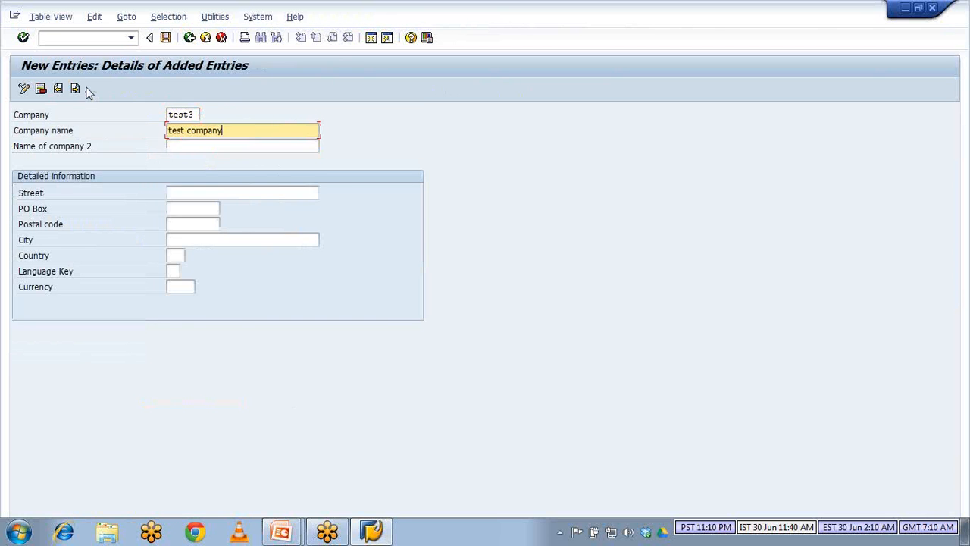
type("Estee Lauder Corporation")
left_click(175, 255)
type("us")
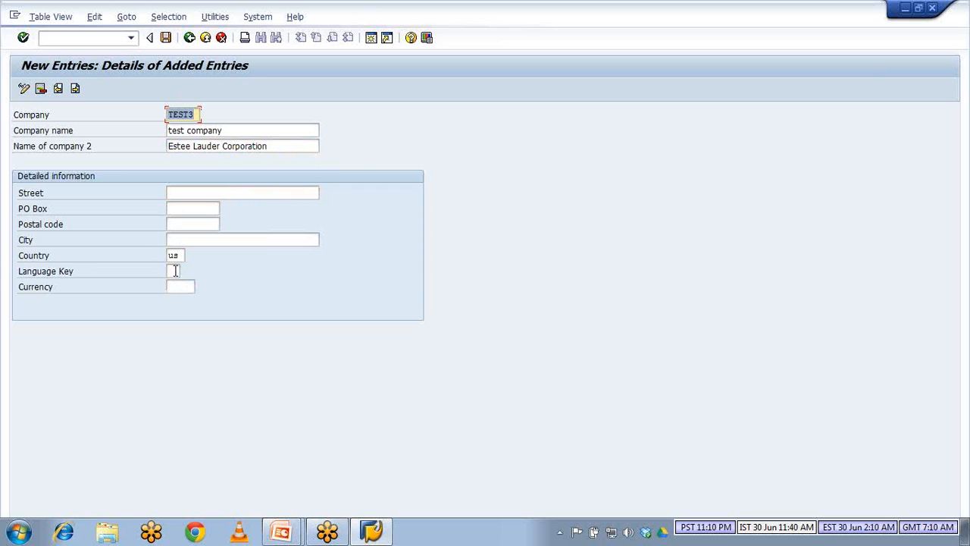
type("en")
left_click(180, 286)
type("USD")
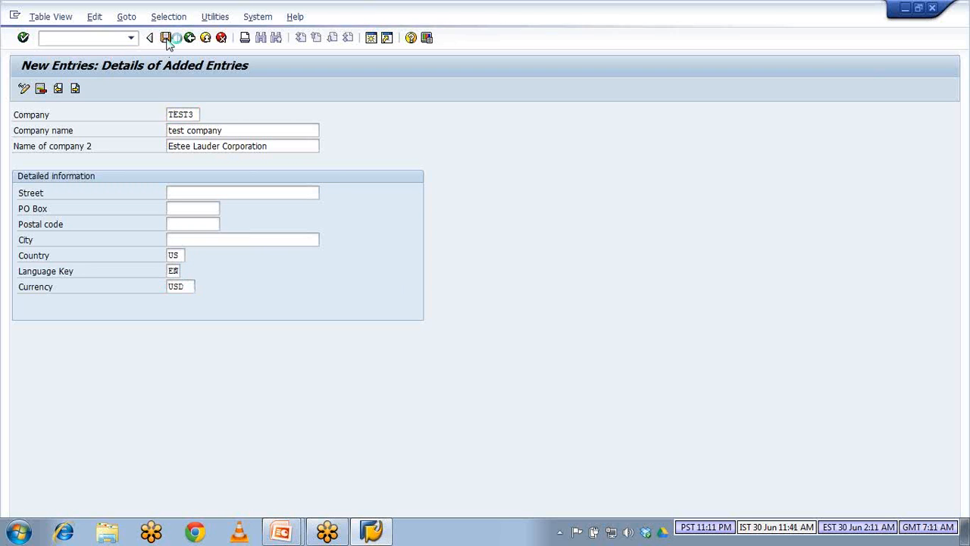
left_click(166, 37)
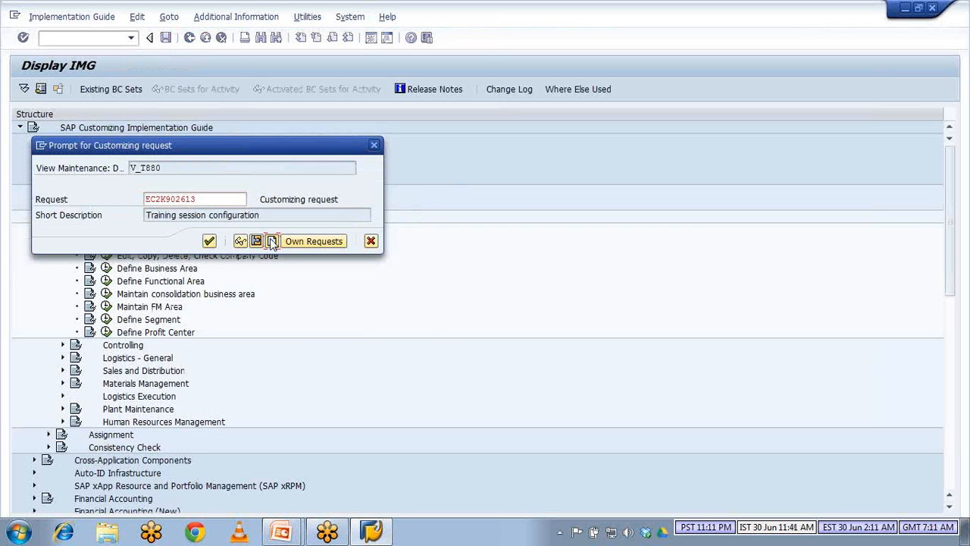
Step: Create customizing request 'Test transport' and record the company entry in it
left_click(256, 241)
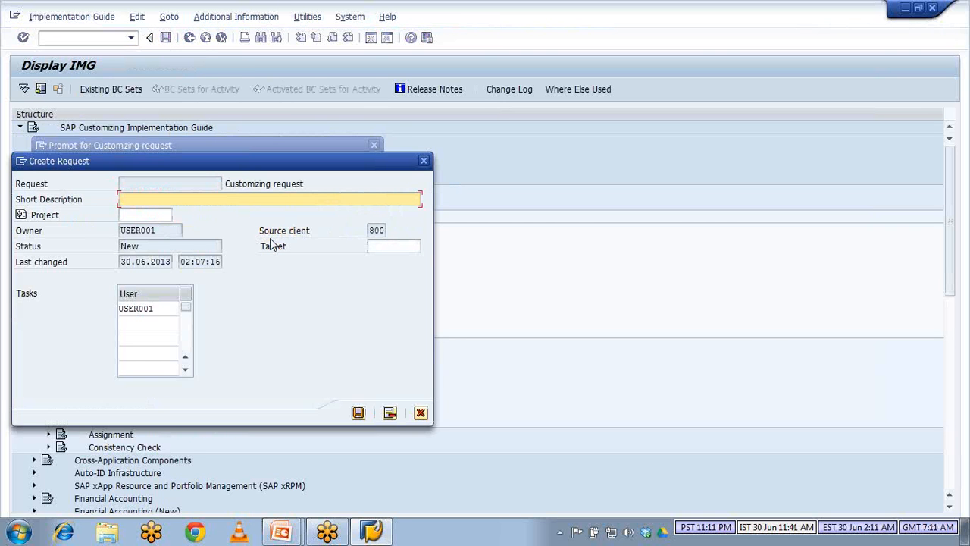
type("Test t")
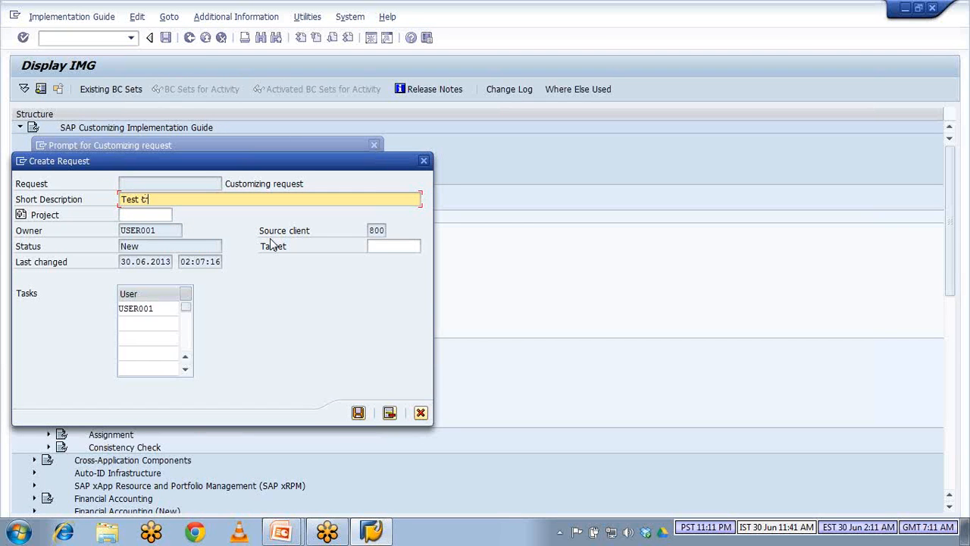
type("ransoot")
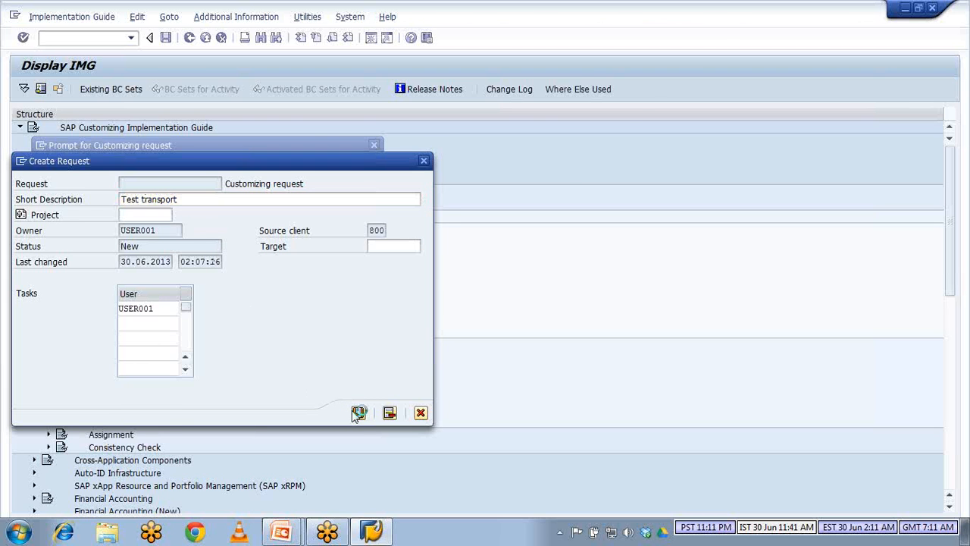
left_click(357, 412)
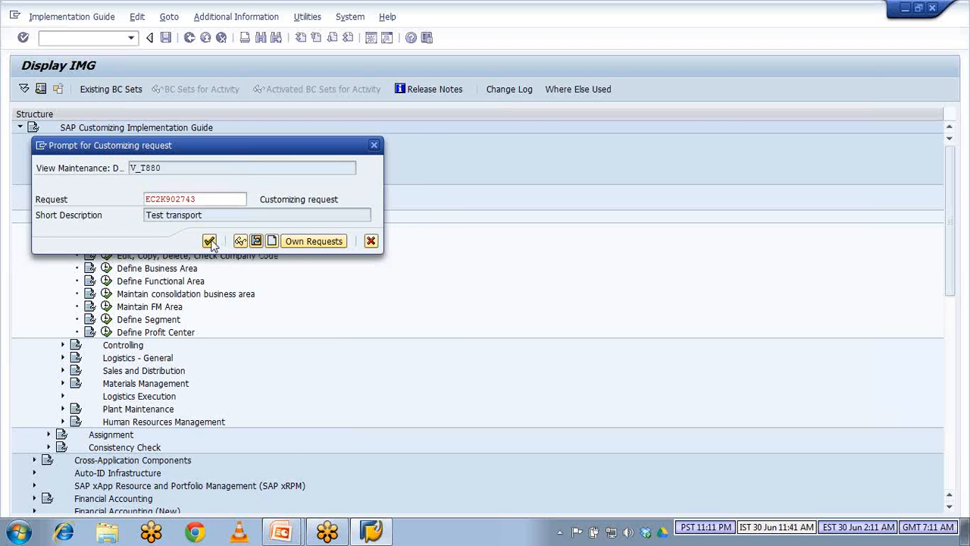
left_click(210, 241)
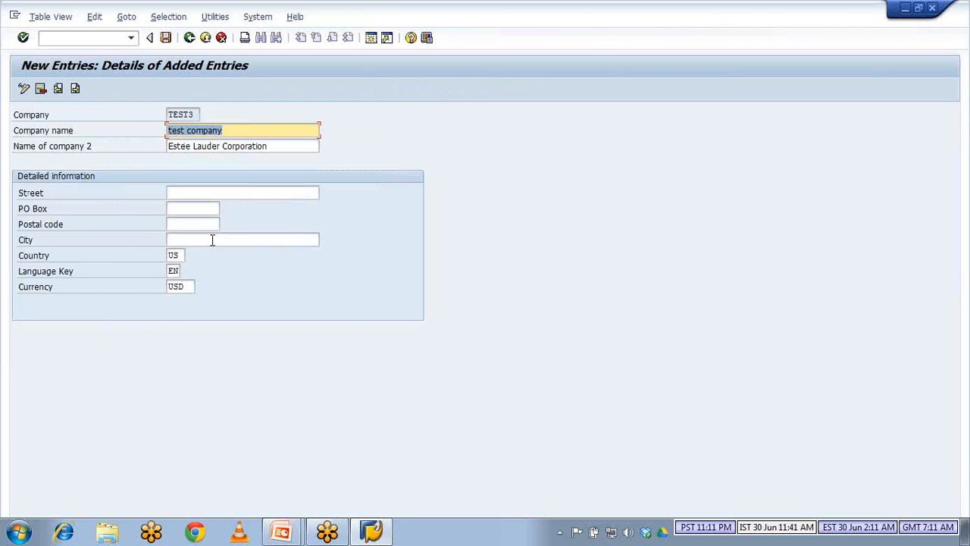
mouse_move(190, 37)
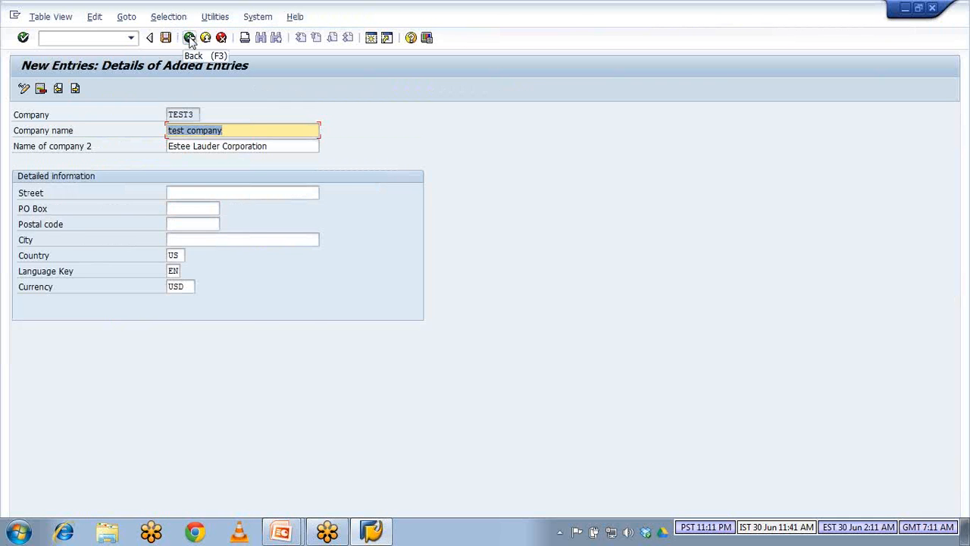
Step: Leave the company entry and start transaction SE10
left_click(189, 37)
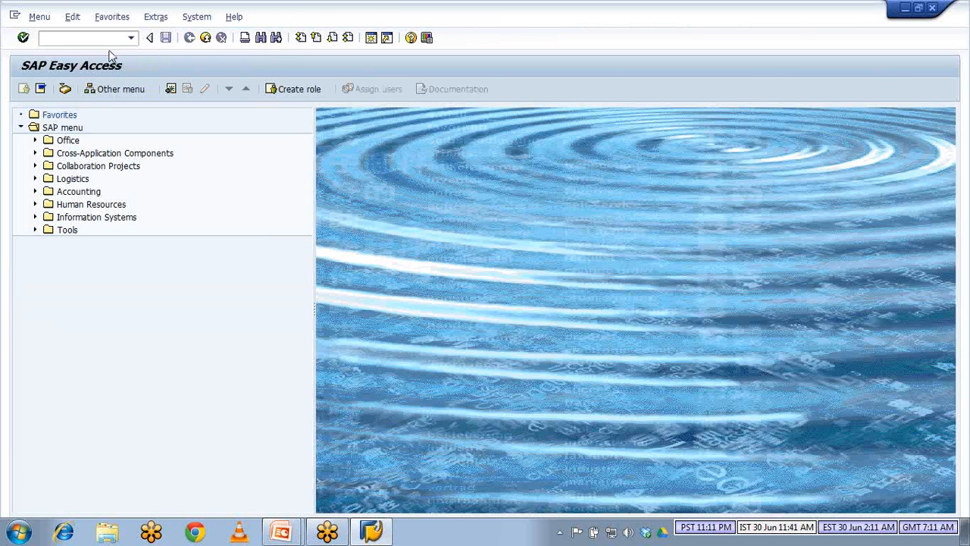
type("se1")
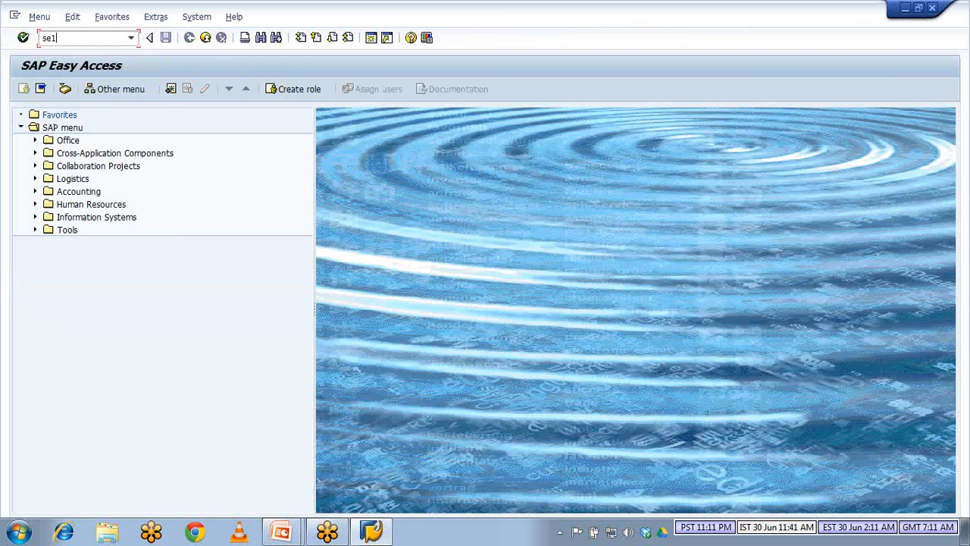
key("Enter")
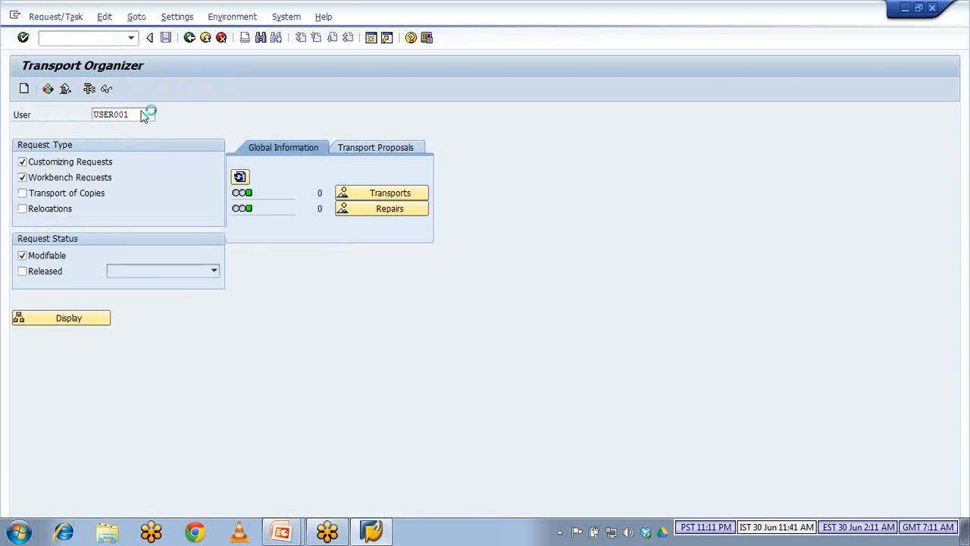
Step: Display request EC2K902743 and release its customizing task EC2K902744 directly
left_click(68, 318)
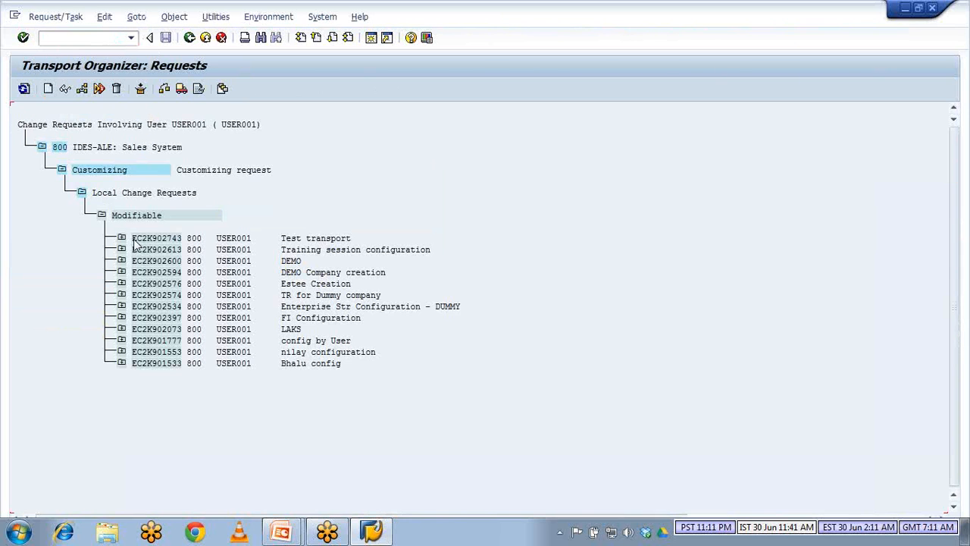
left_click(122, 238)
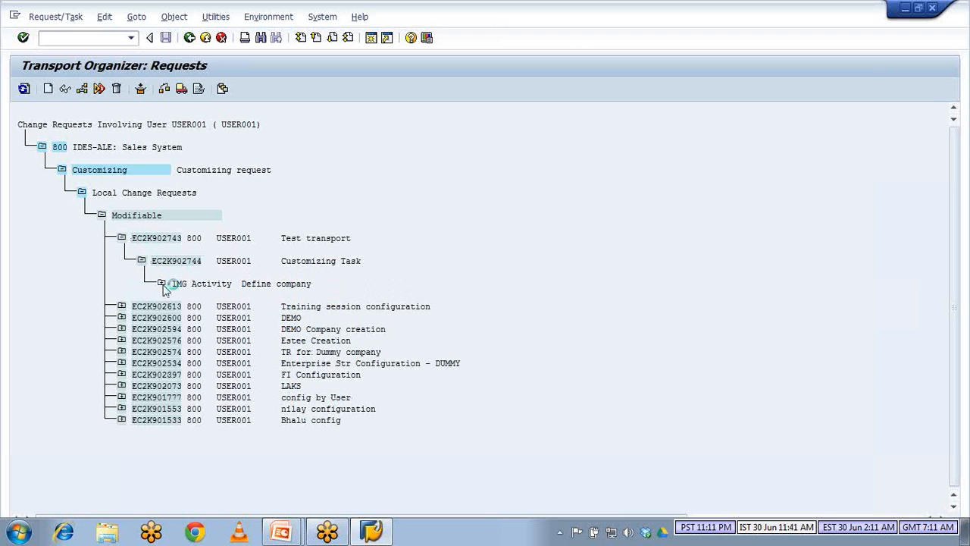
left_click(161, 283)
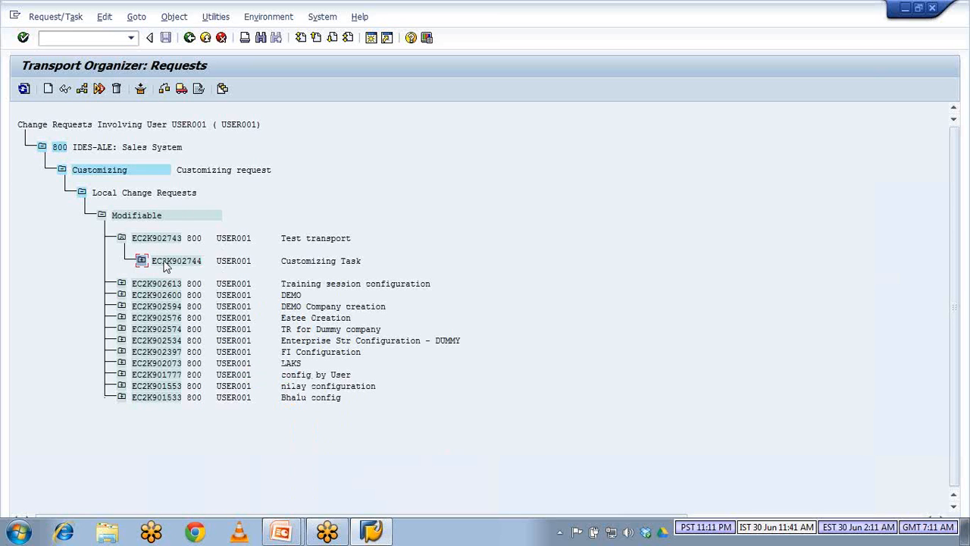
left_click(177, 260)
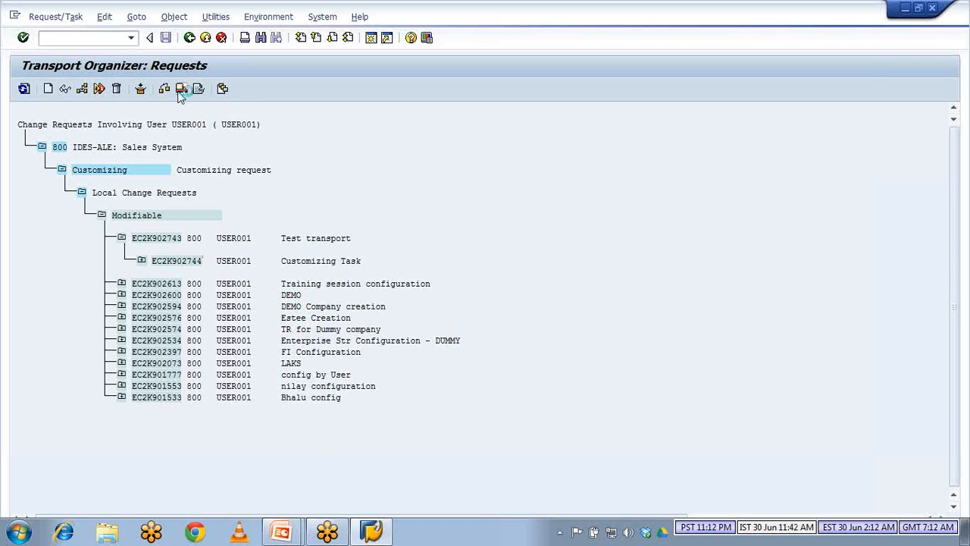
left_click(140, 261)
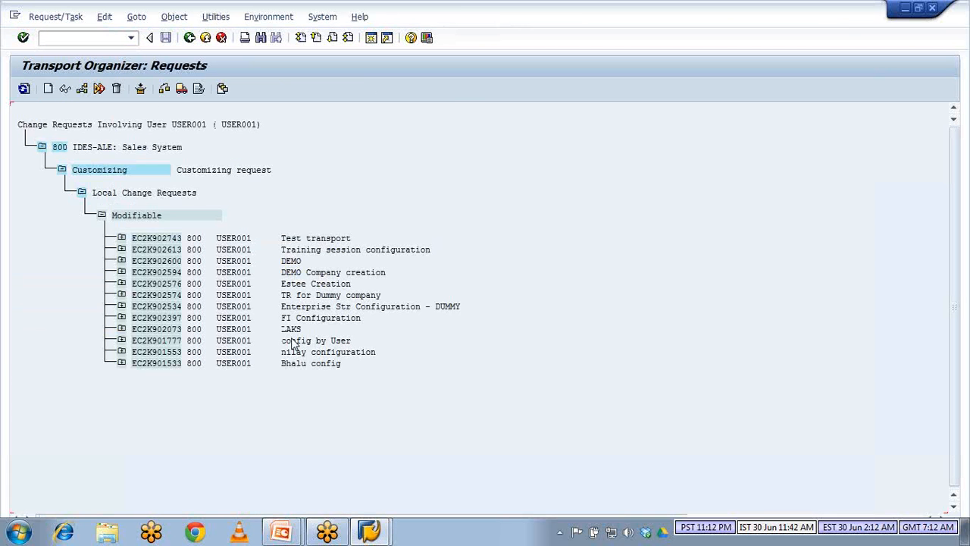
left_click(157, 238)
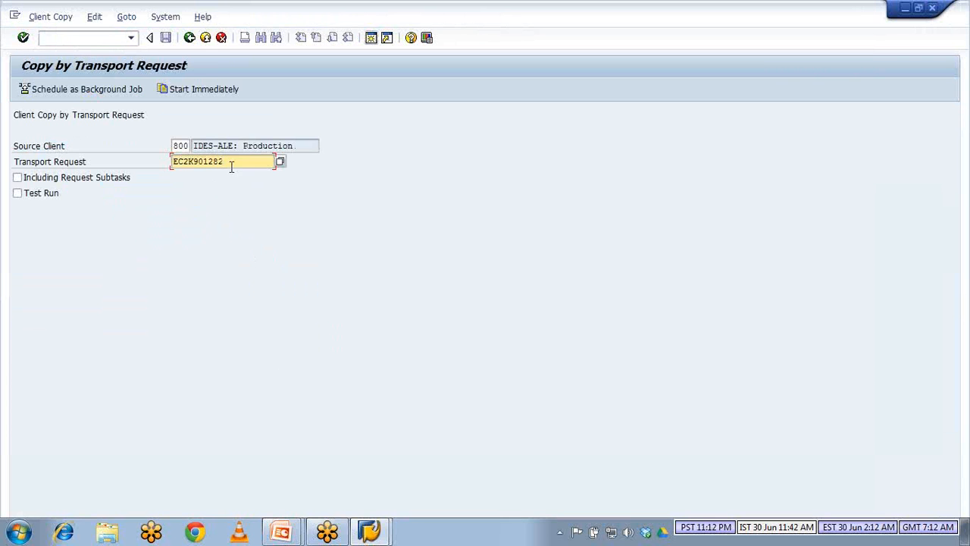
Step: Submit request EC2K902743 for import in SCC1, then return to Easy Access
type("EC2K902743")
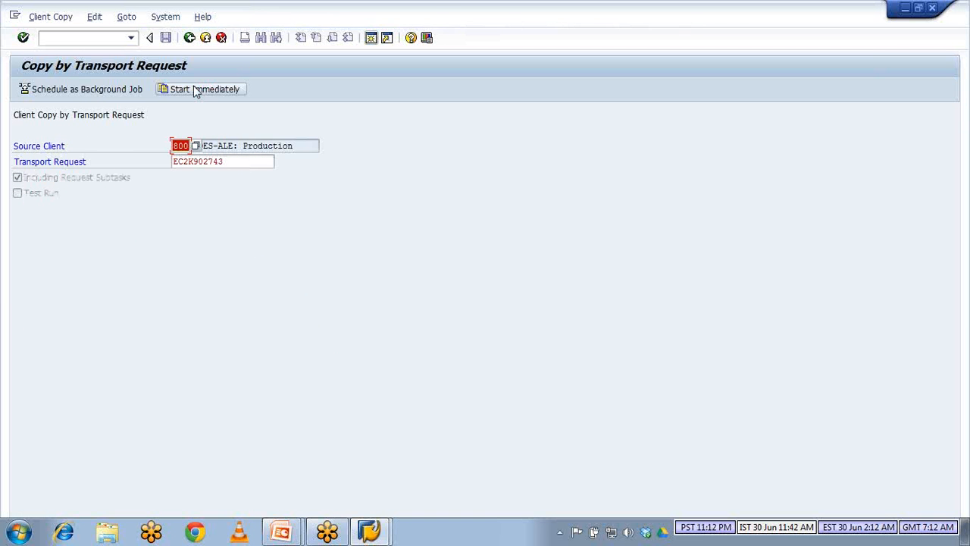
mouse_move(225, 259)
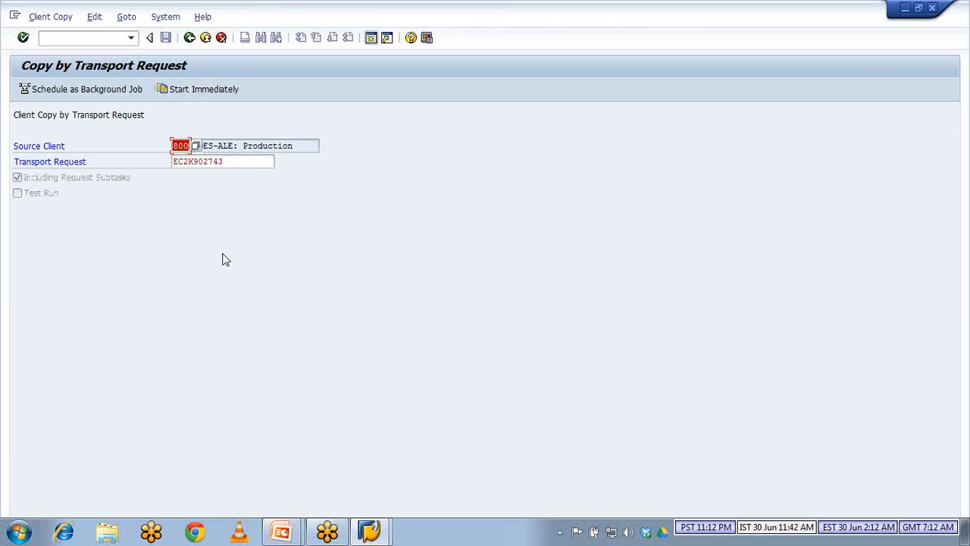
mouse_move(141, 155)
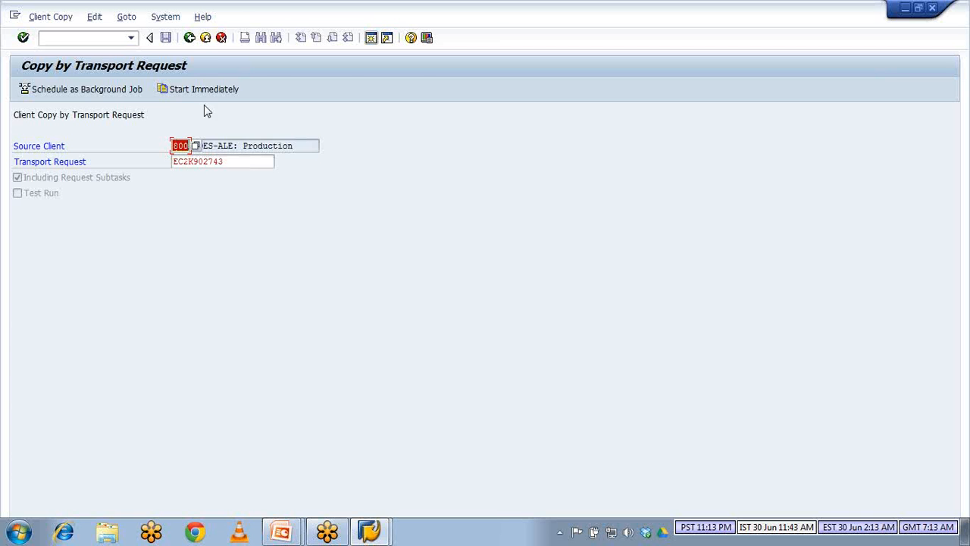
left_click(150, 37)
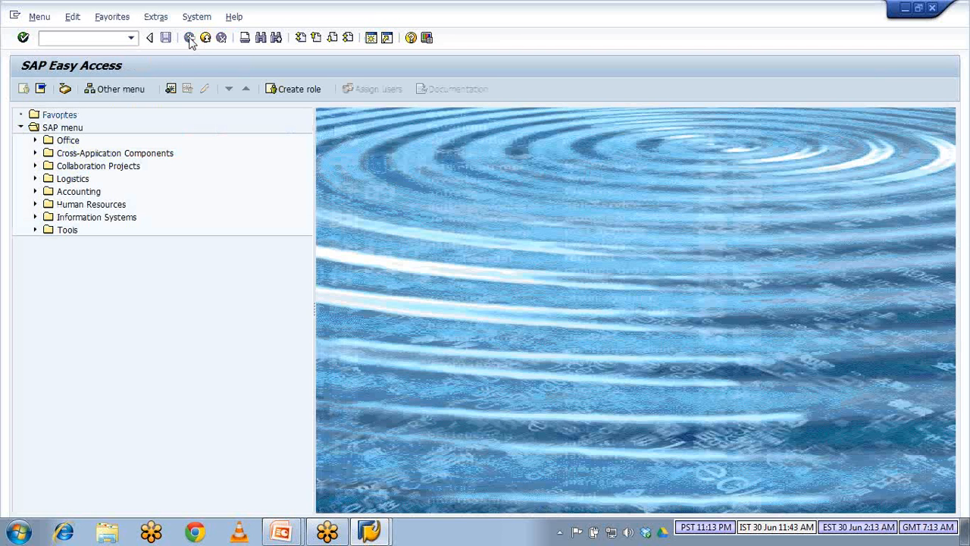